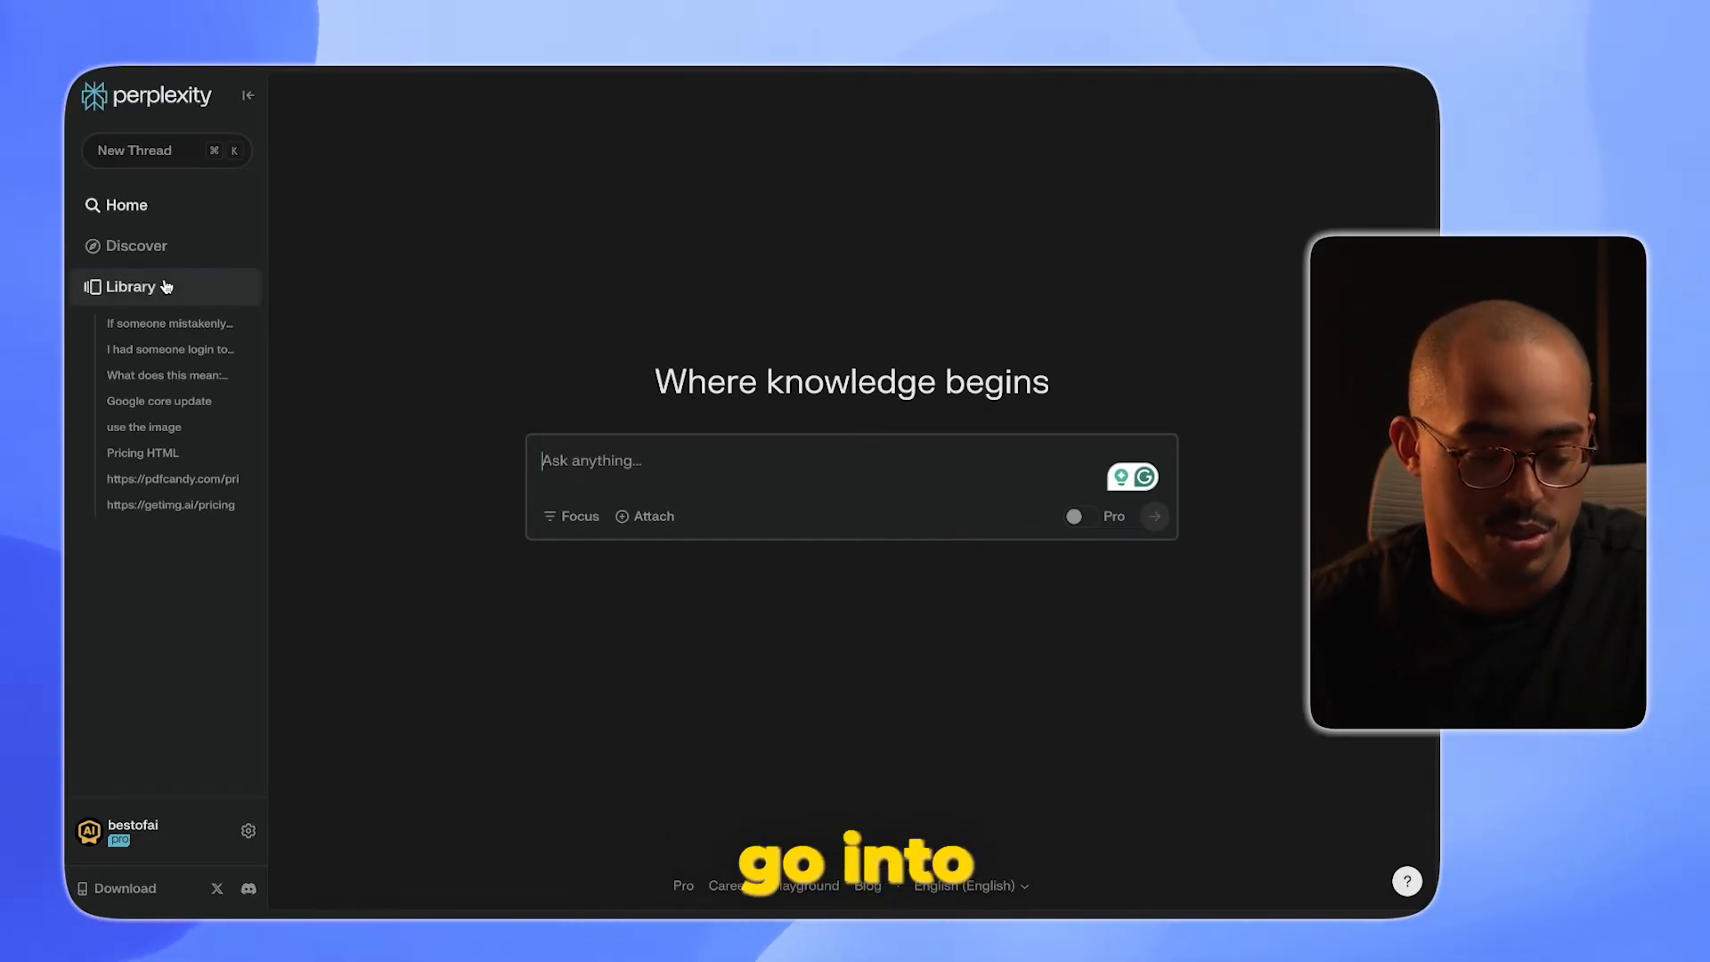
# Open the Library listing saved threads and collections.
pyautogui.click(130, 285)
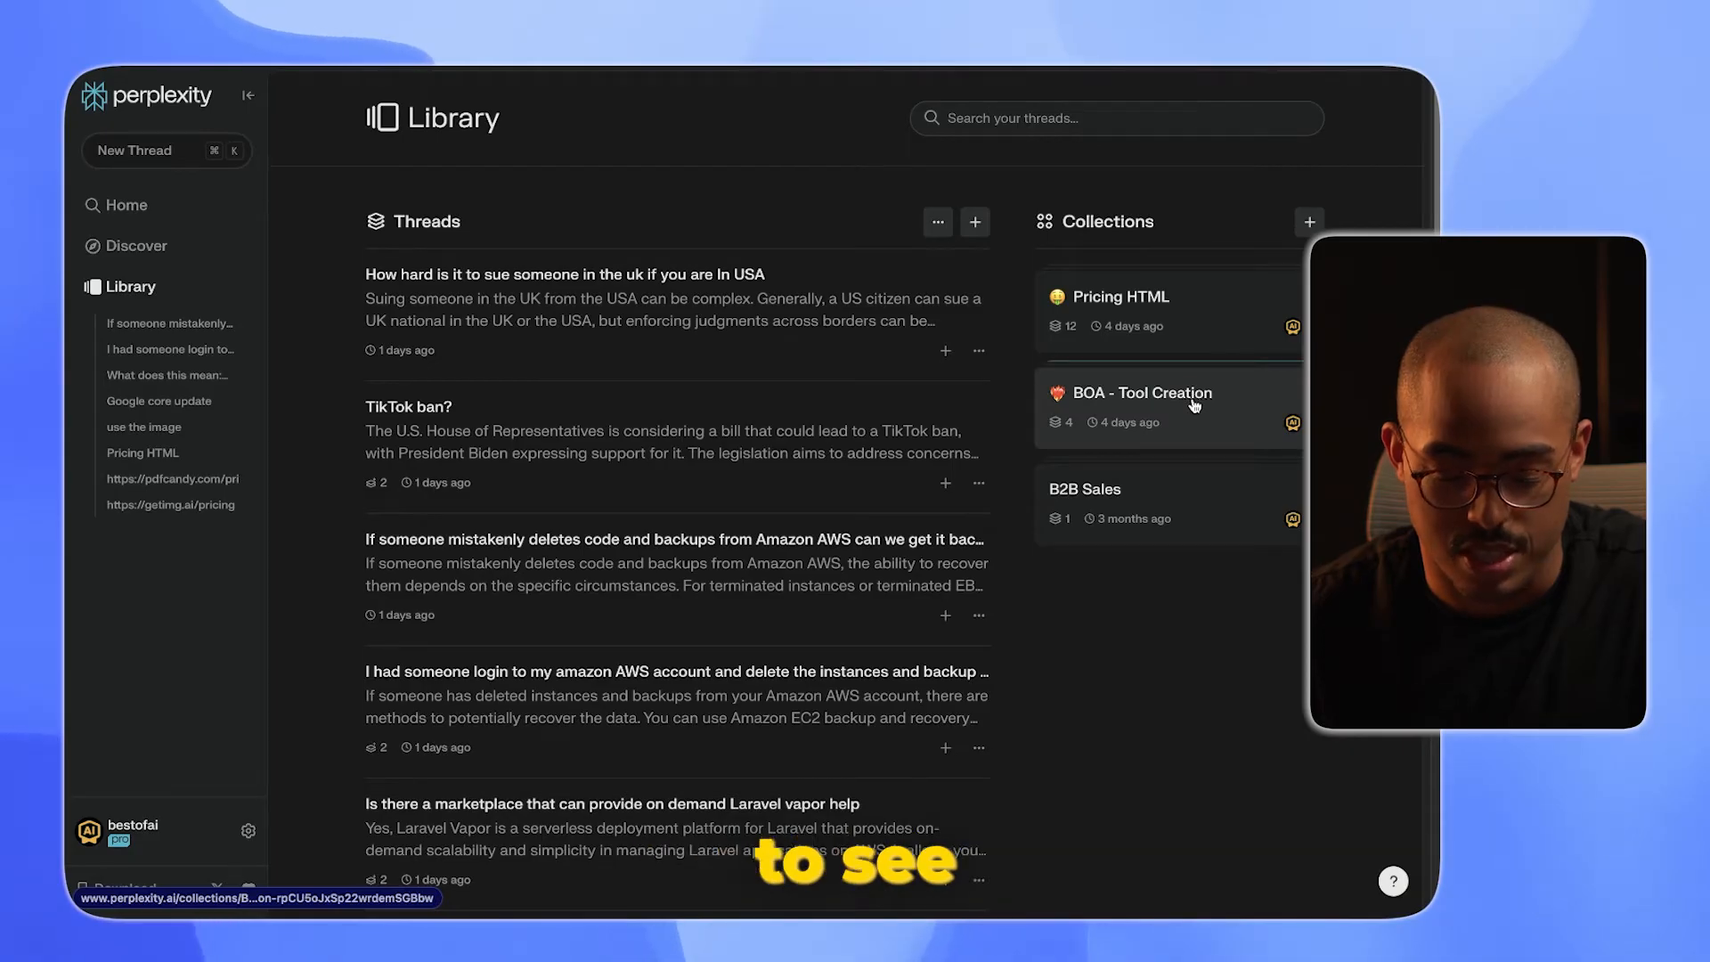
# Create the 'AI Research' collection with an emoji, latest-AI-news description and researcher prompt.
pyautogui.click(1307, 220)
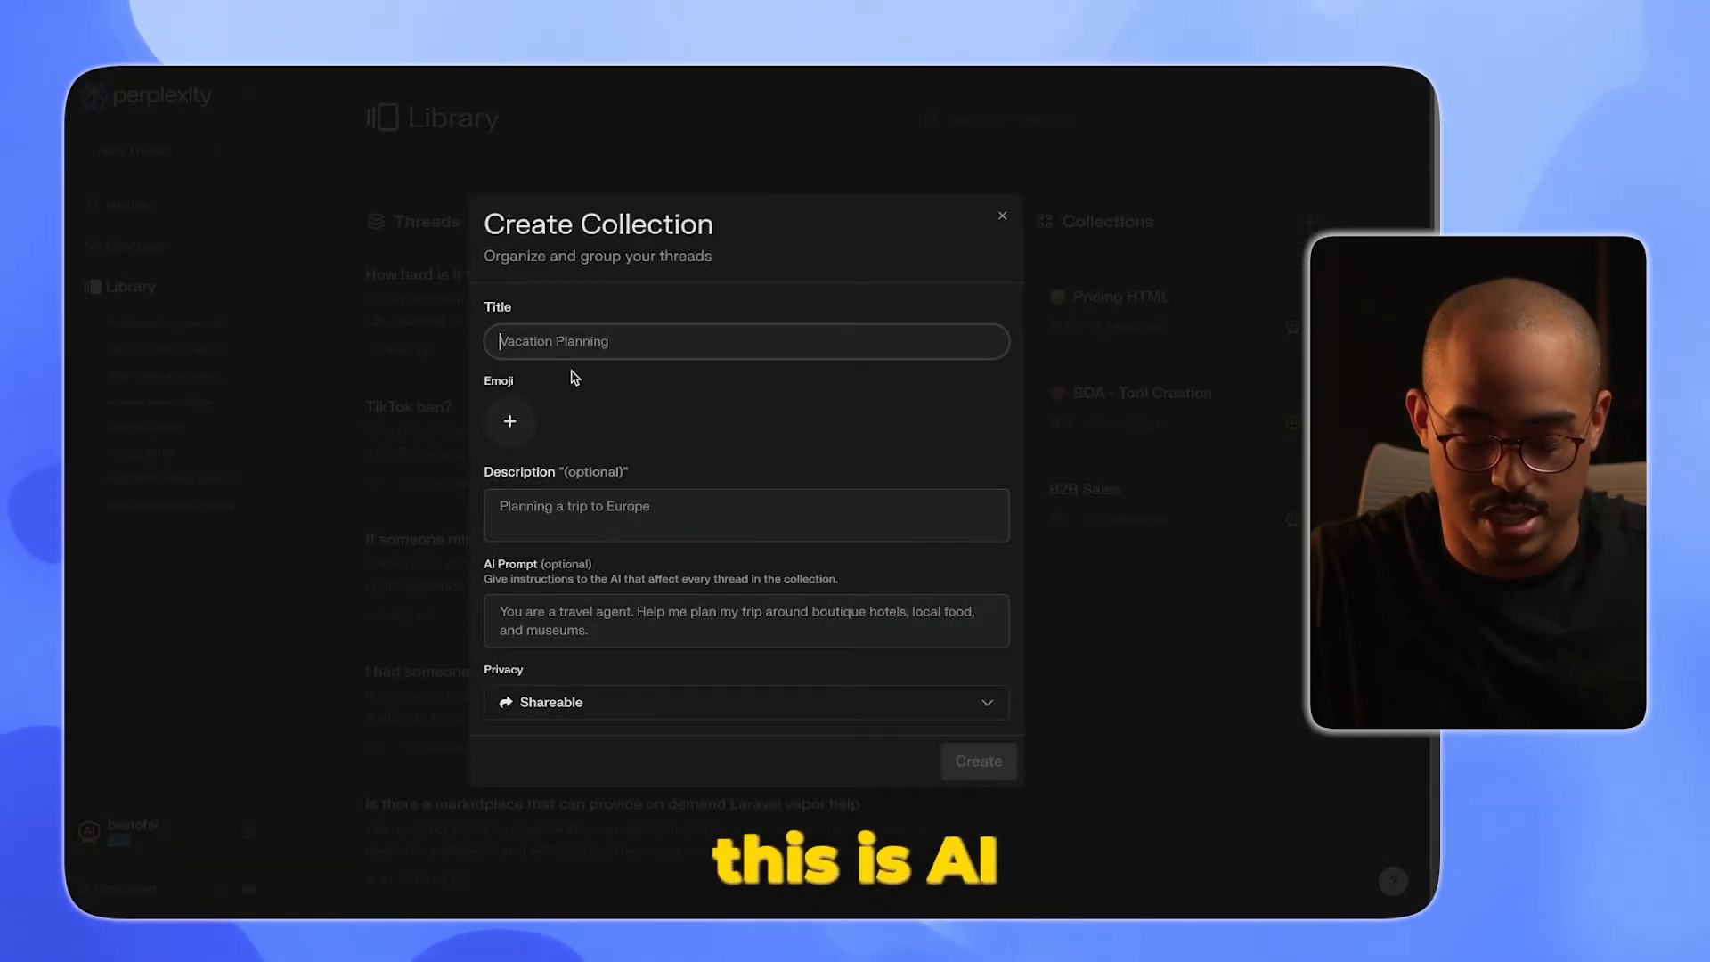
pyautogui.write('AI Research Collection')
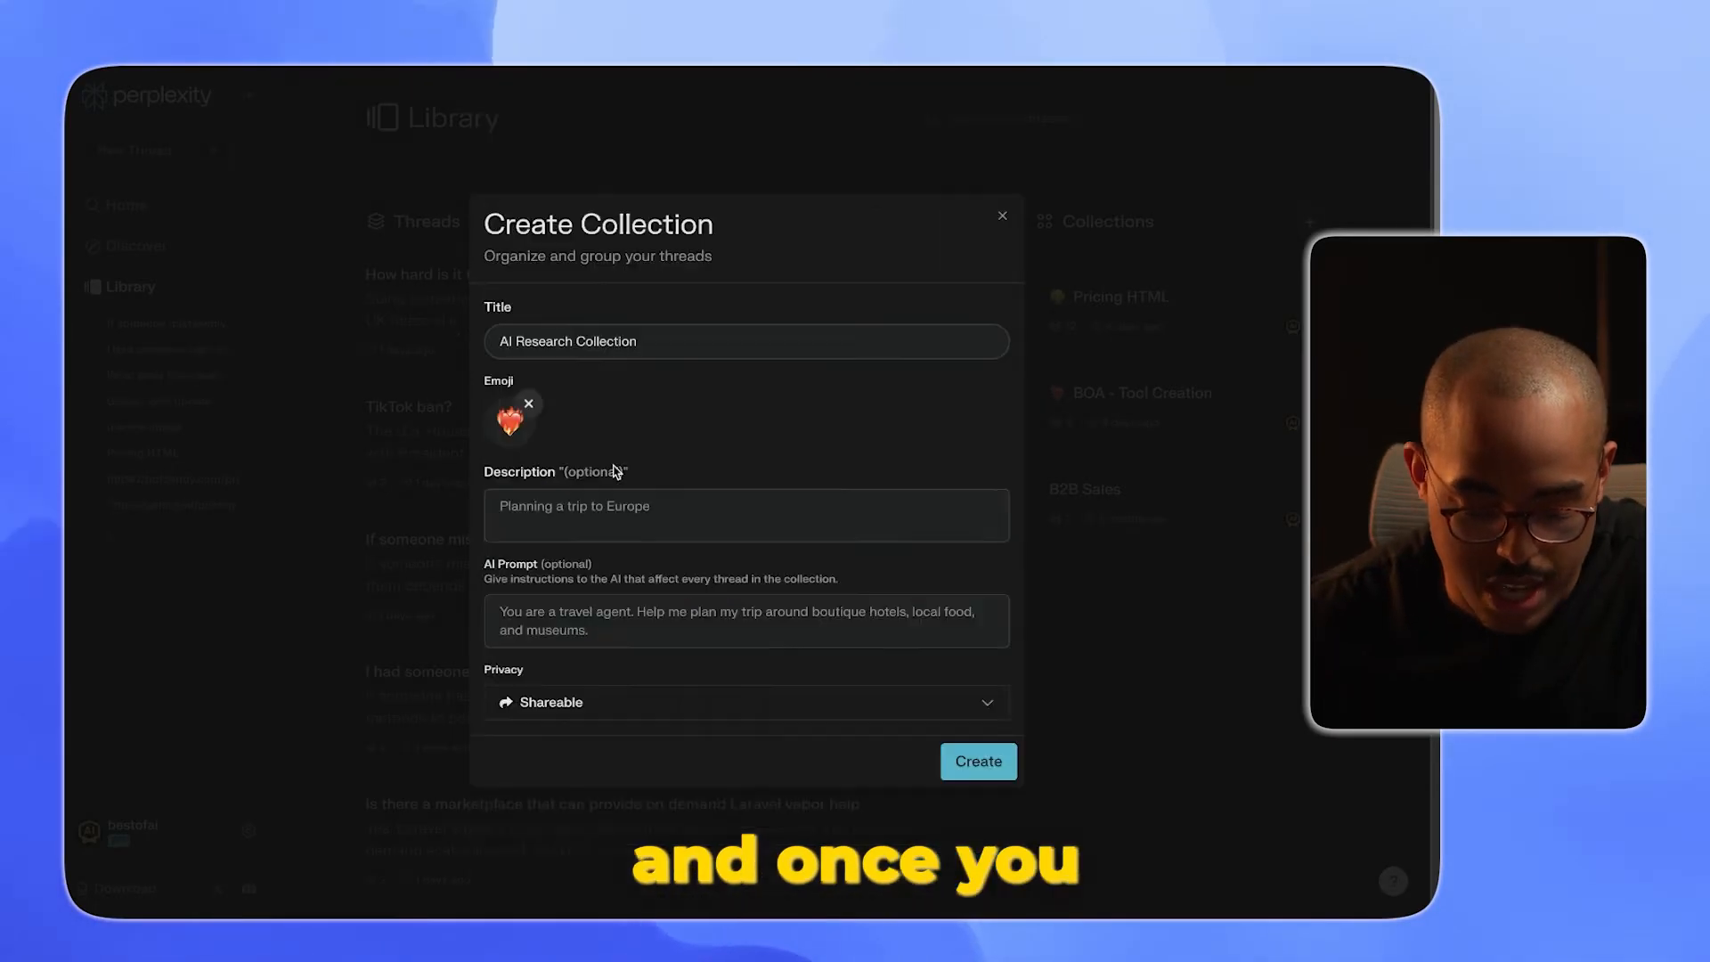
pyautogui.click(746, 516)
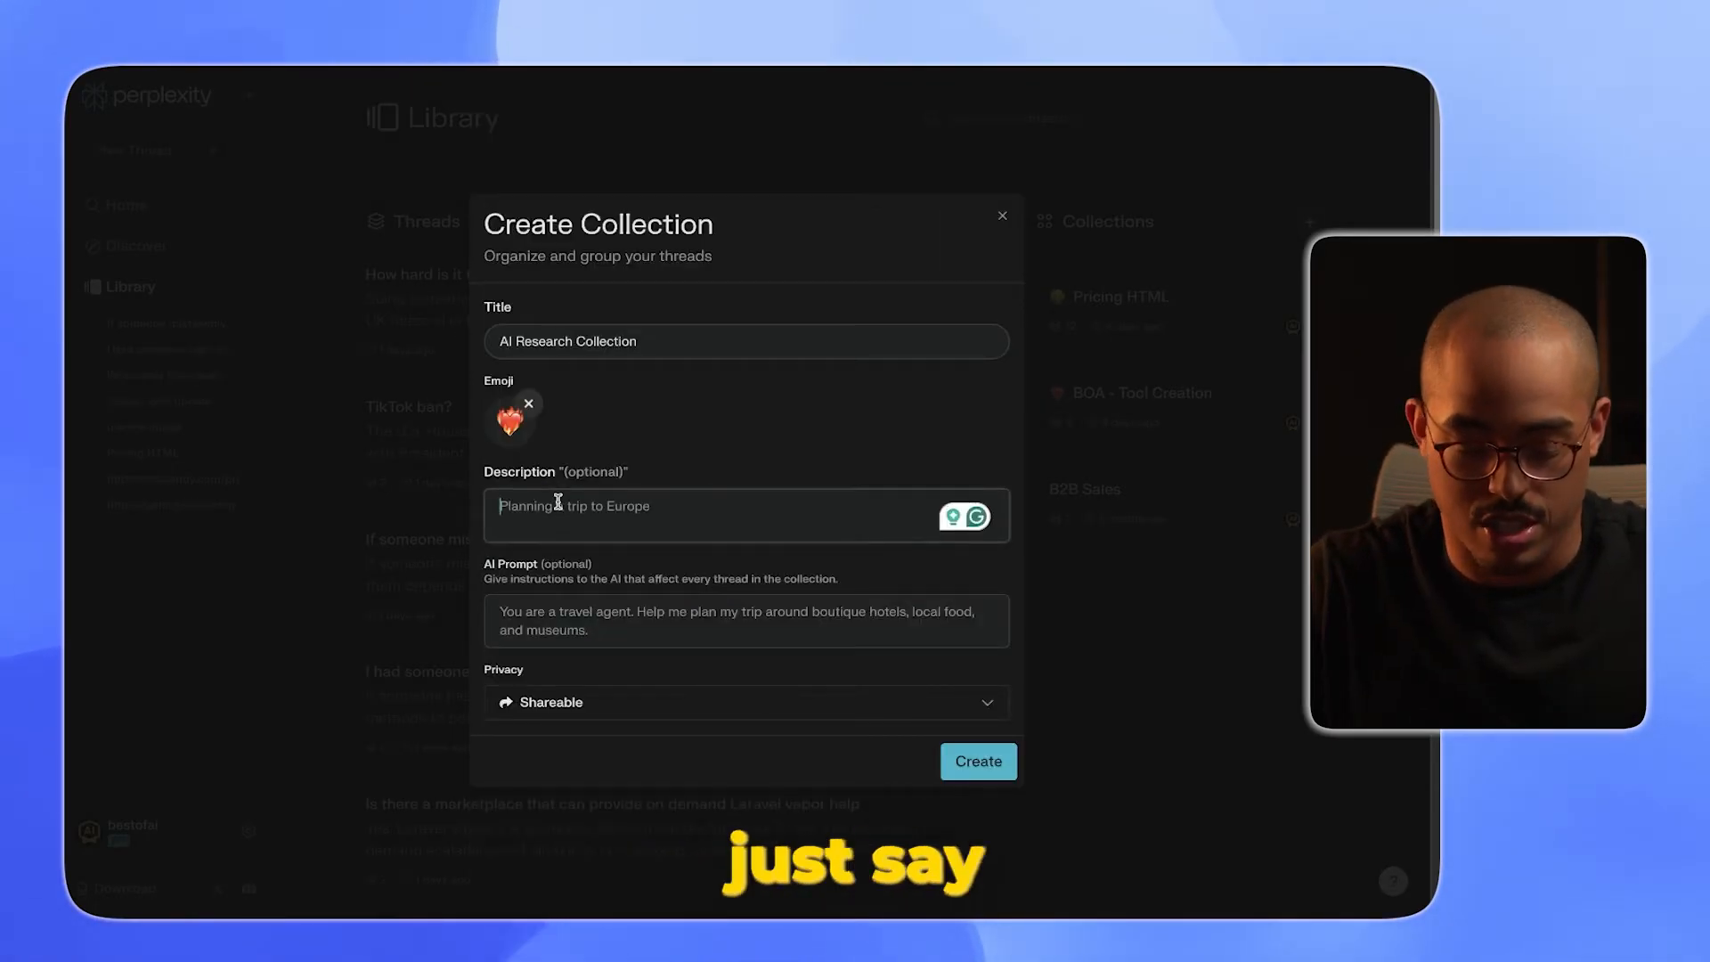
pyautogui.write('I just want the latest news on AI')
pyautogui.click(746, 620)
pyautogui.write('You are a researcher who is tasked w')
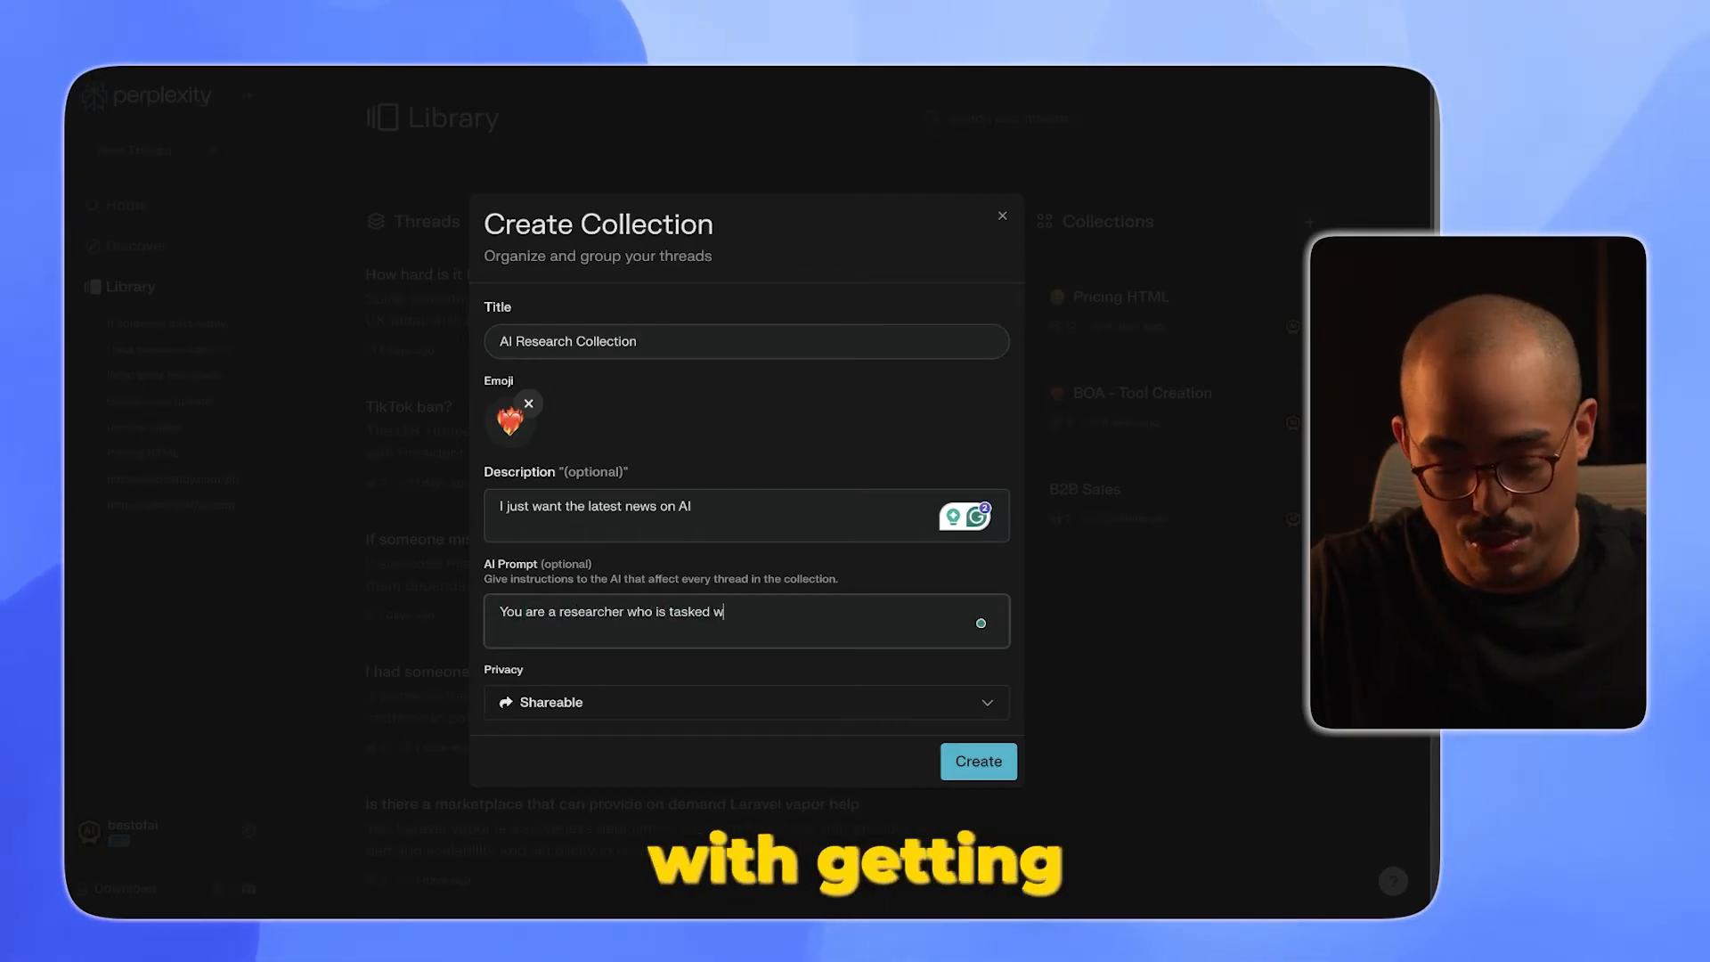
pyautogui.write('ith getting the top t')
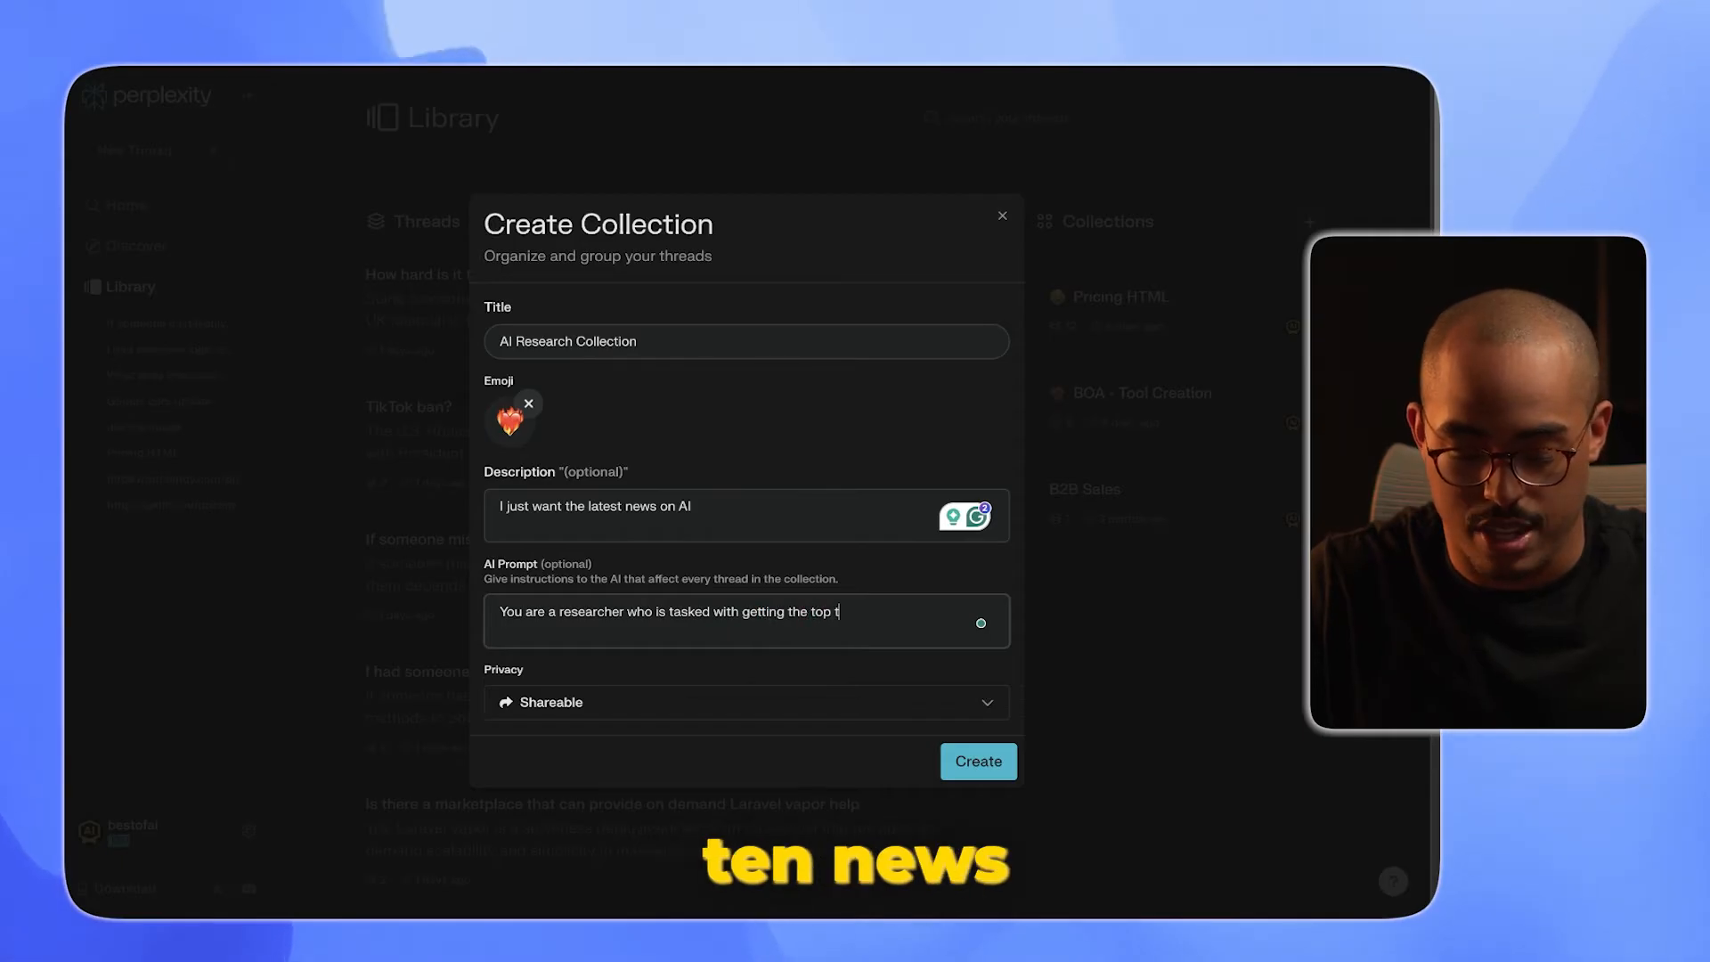
pyautogui.write('en AI news of the d')
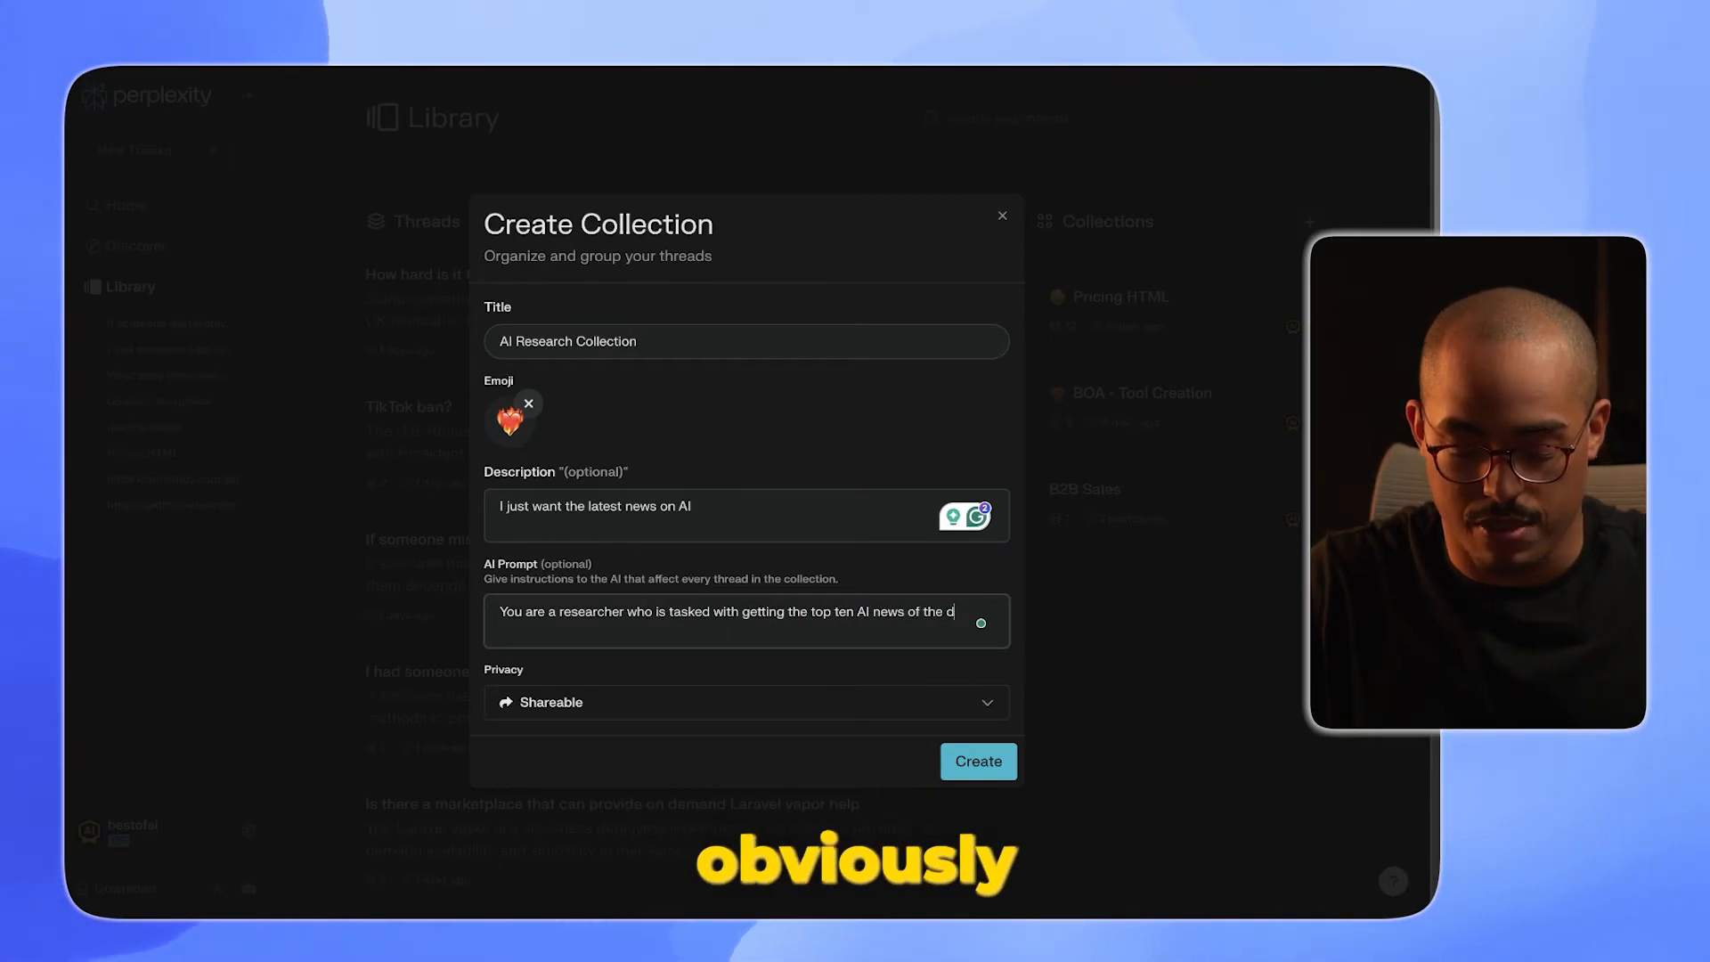
pyautogui.click(974, 761)
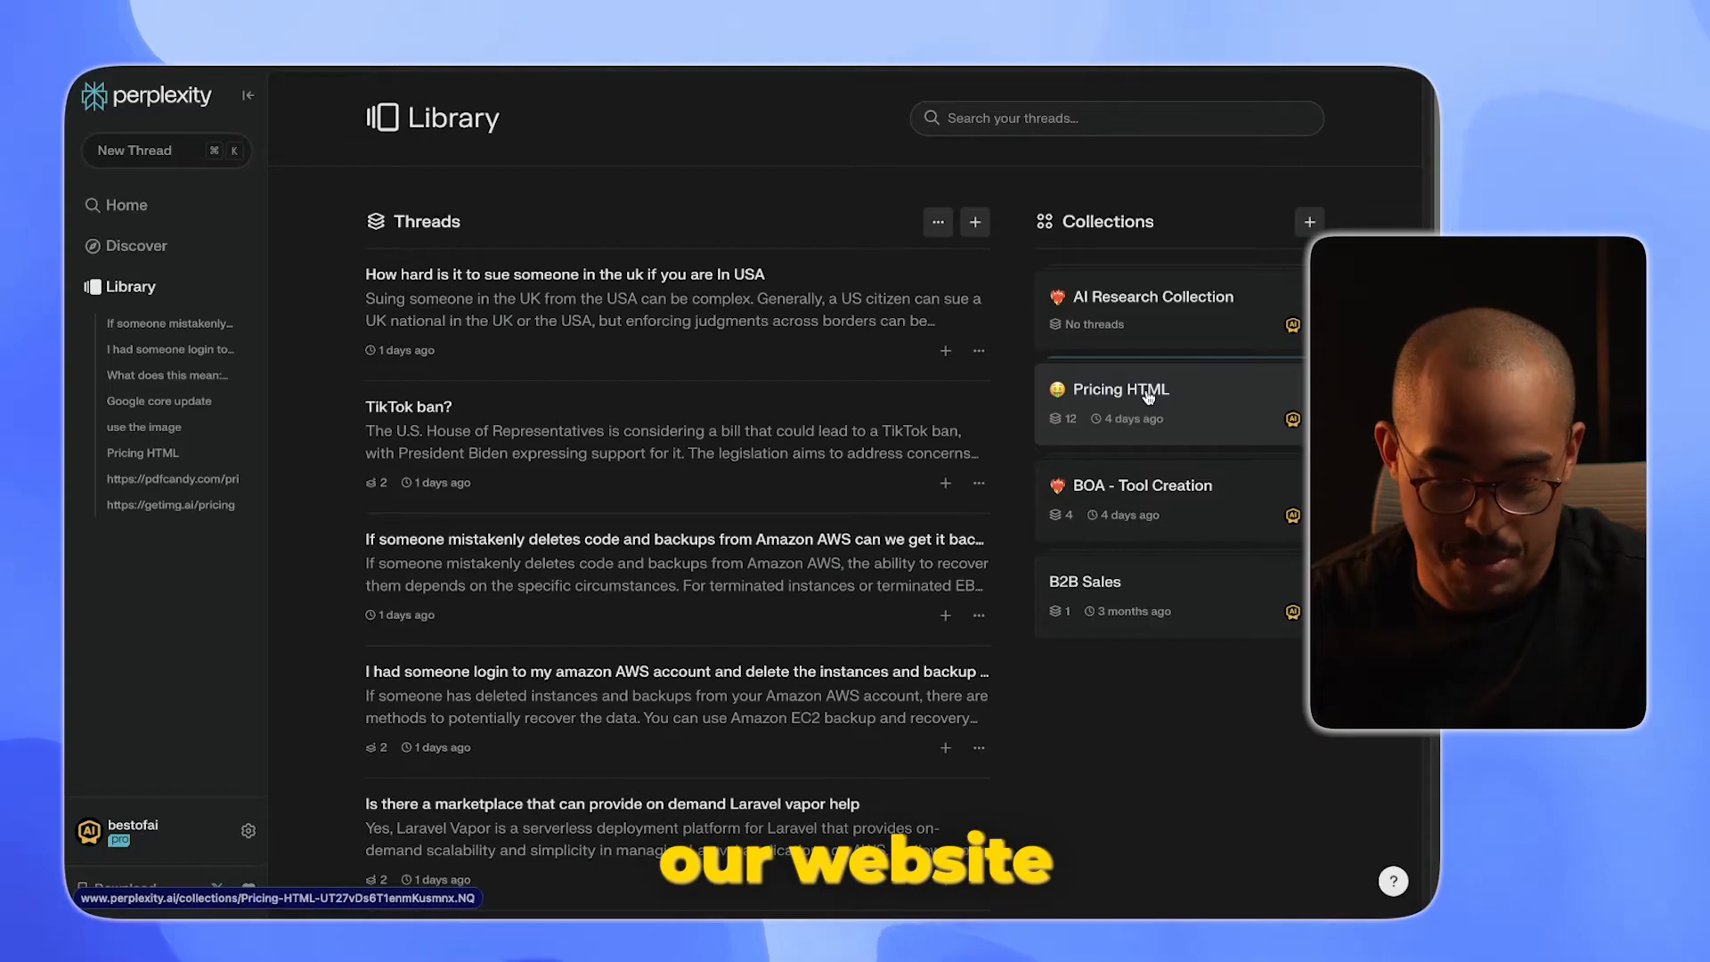
# Open the Pricing HTML collection and its Edit settings showing description and AI prompt.
pyautogui.click(1120, 390)
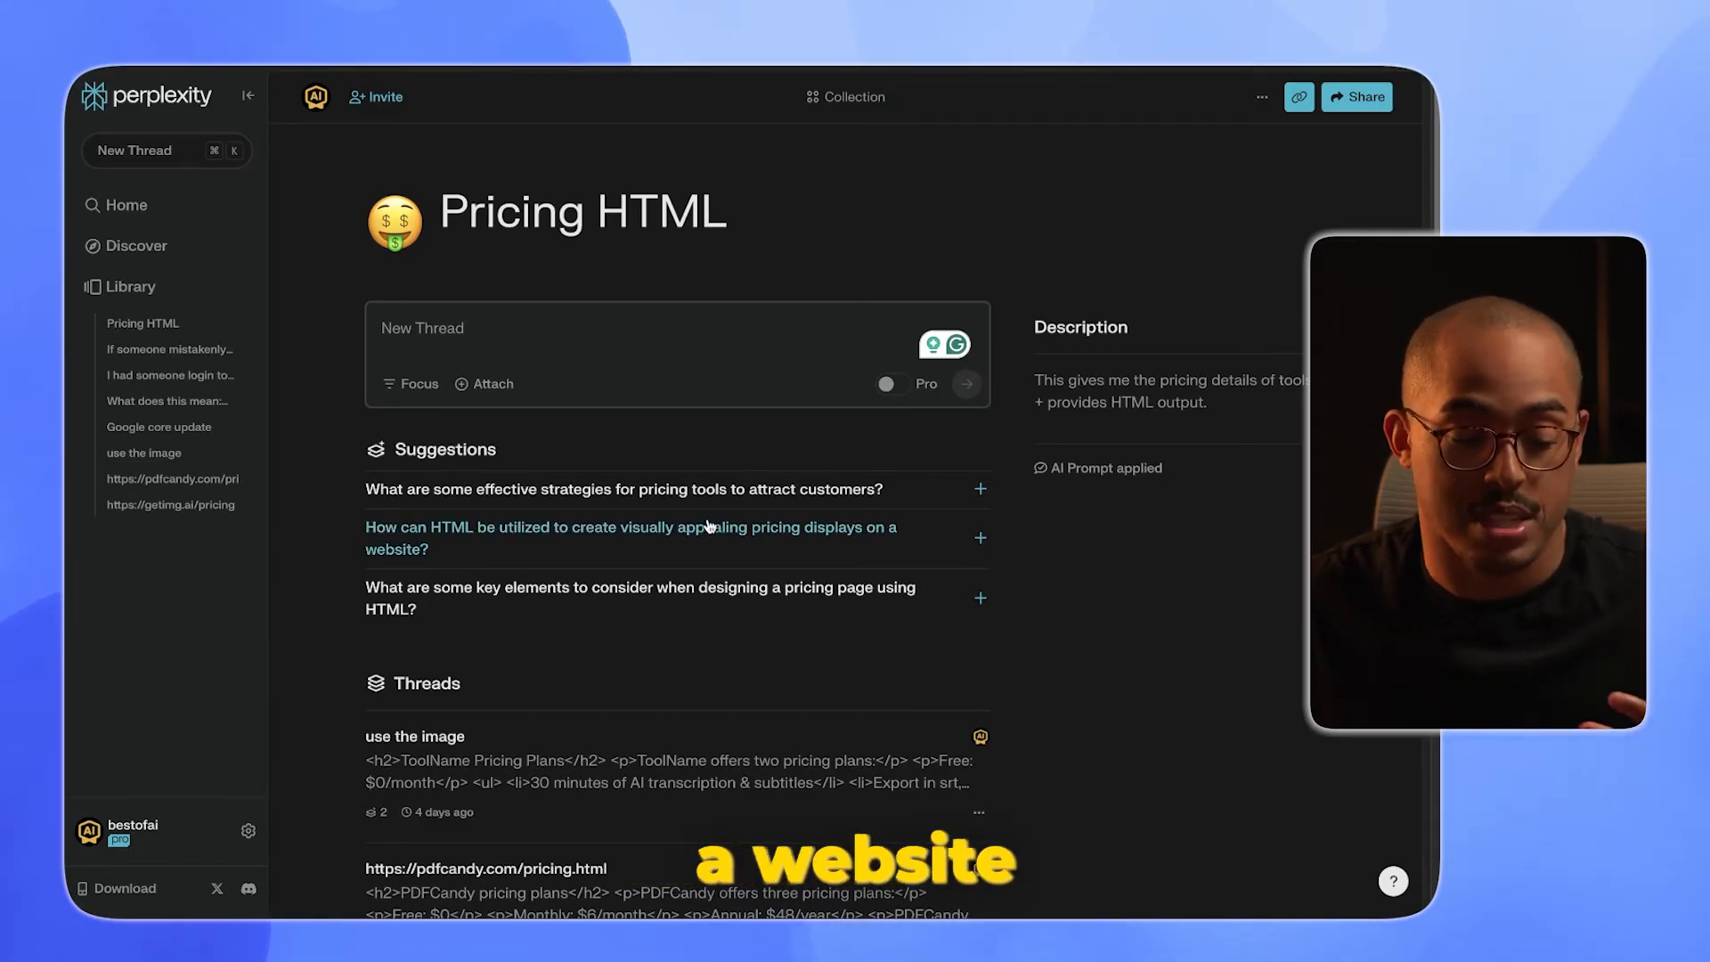
pyautogui.click(844, 97)
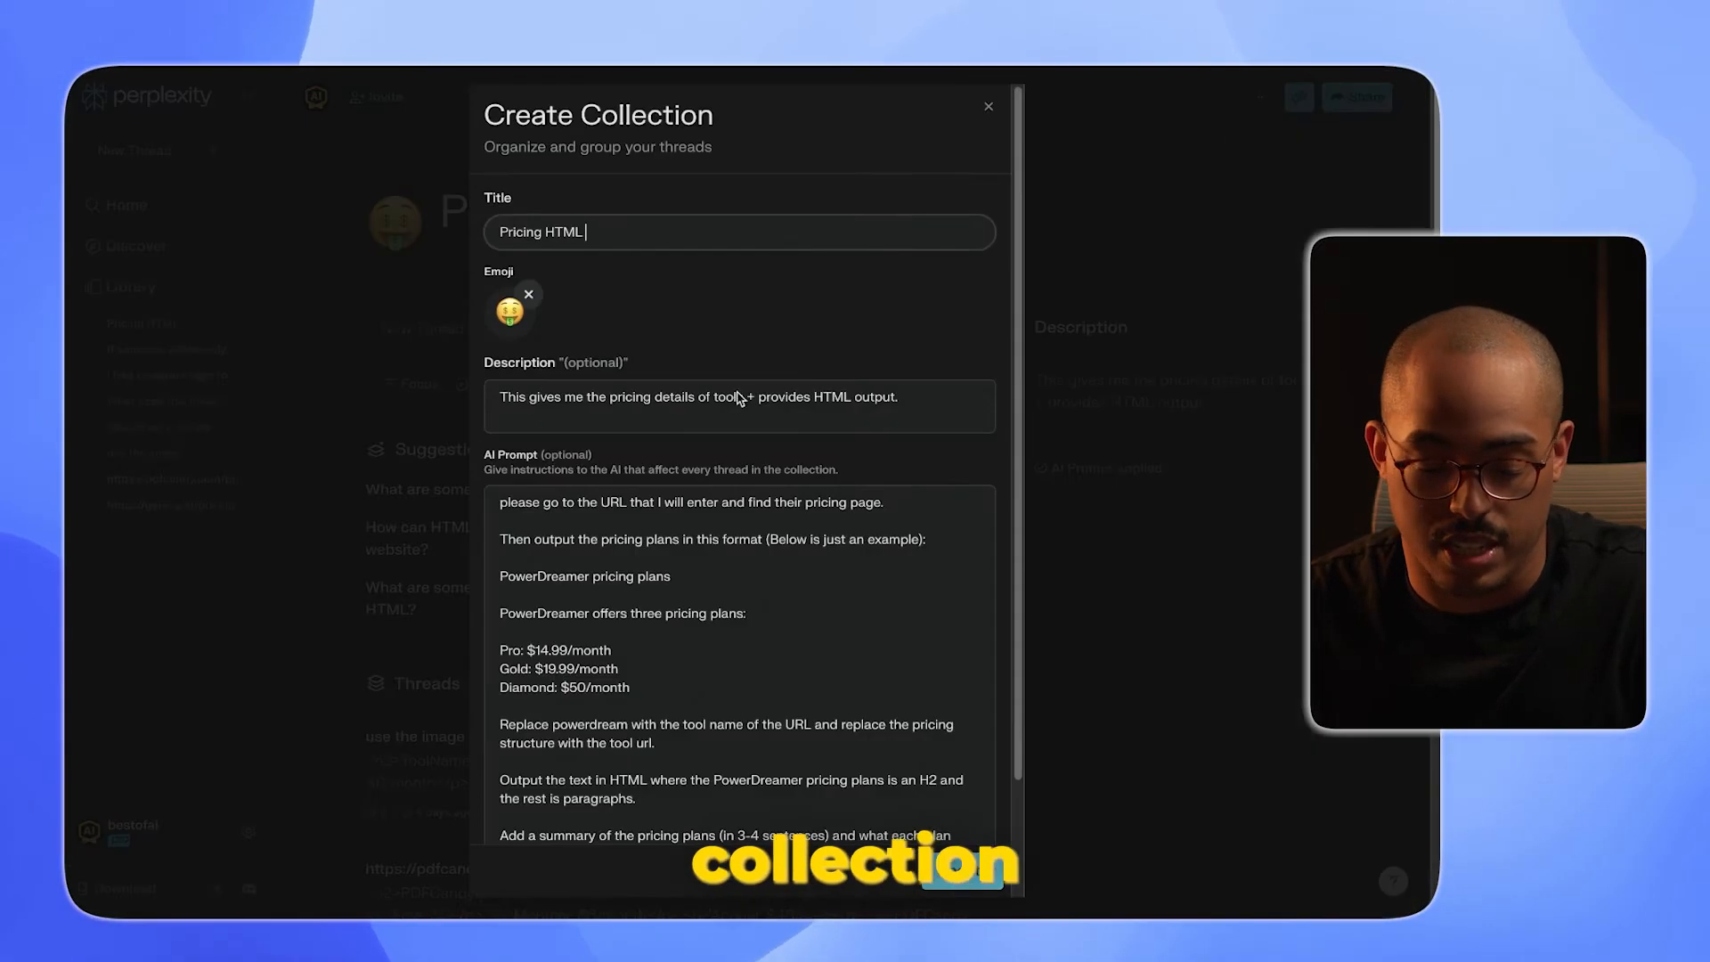
# Review the Pricing HTML AI prompt field, then close the settings unchanged.
pyautogui.click(507, 502)
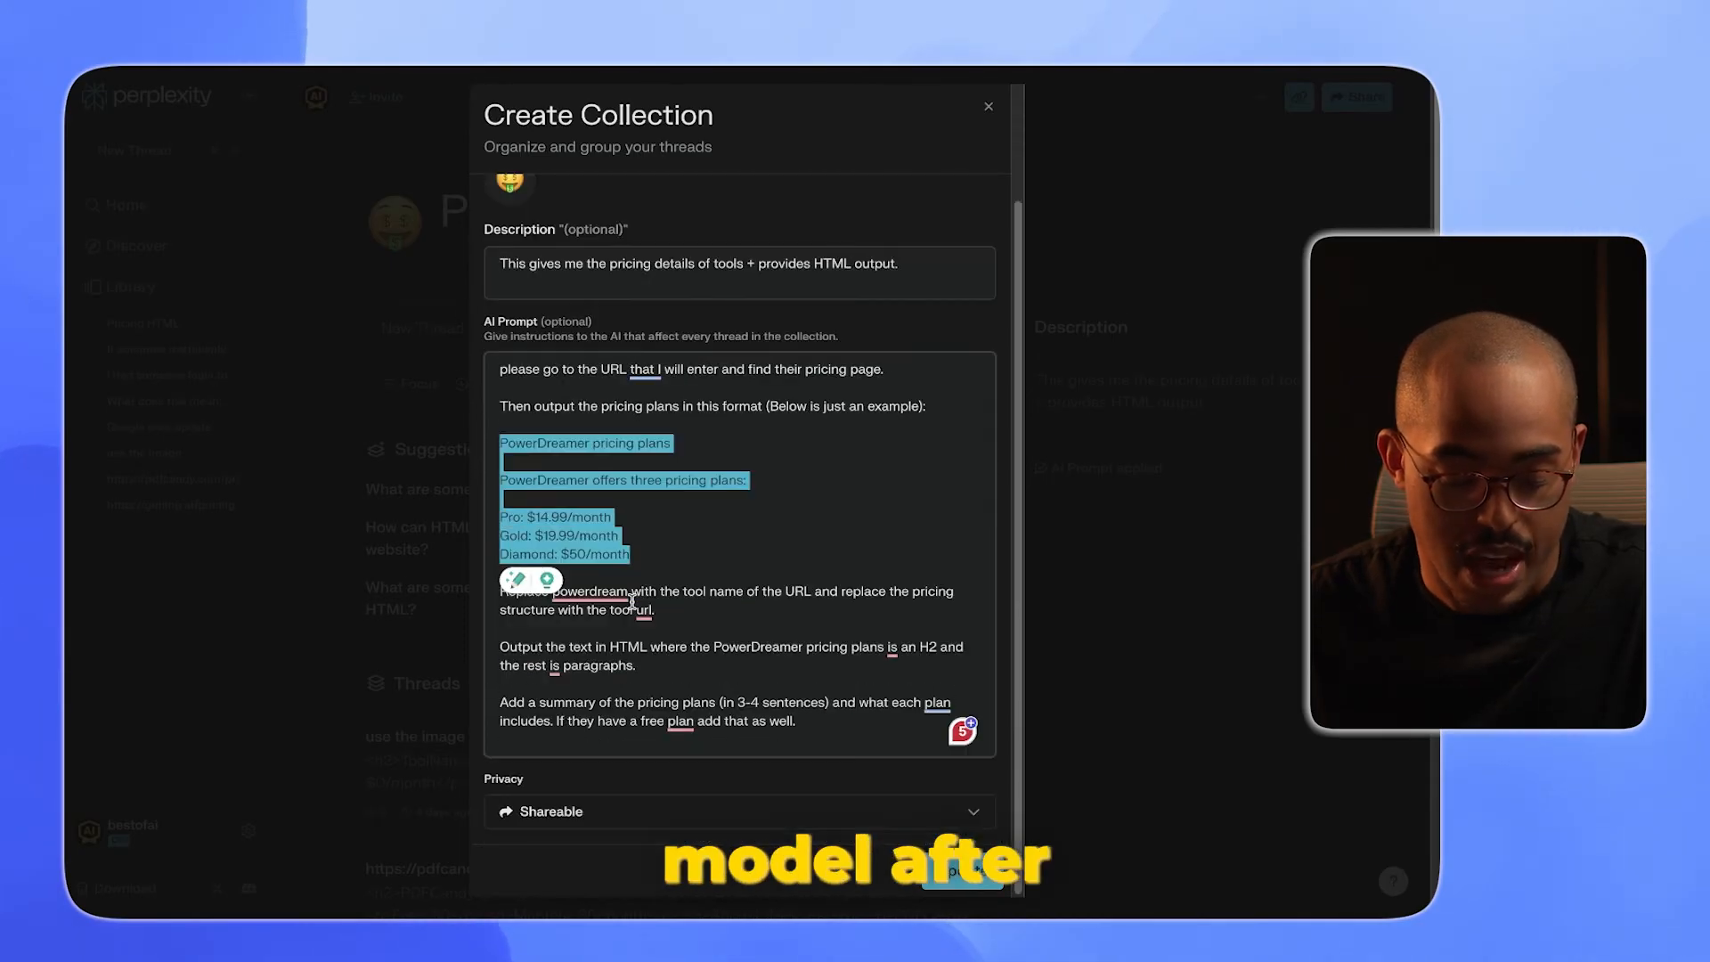
pyautogui.click(593, 591)
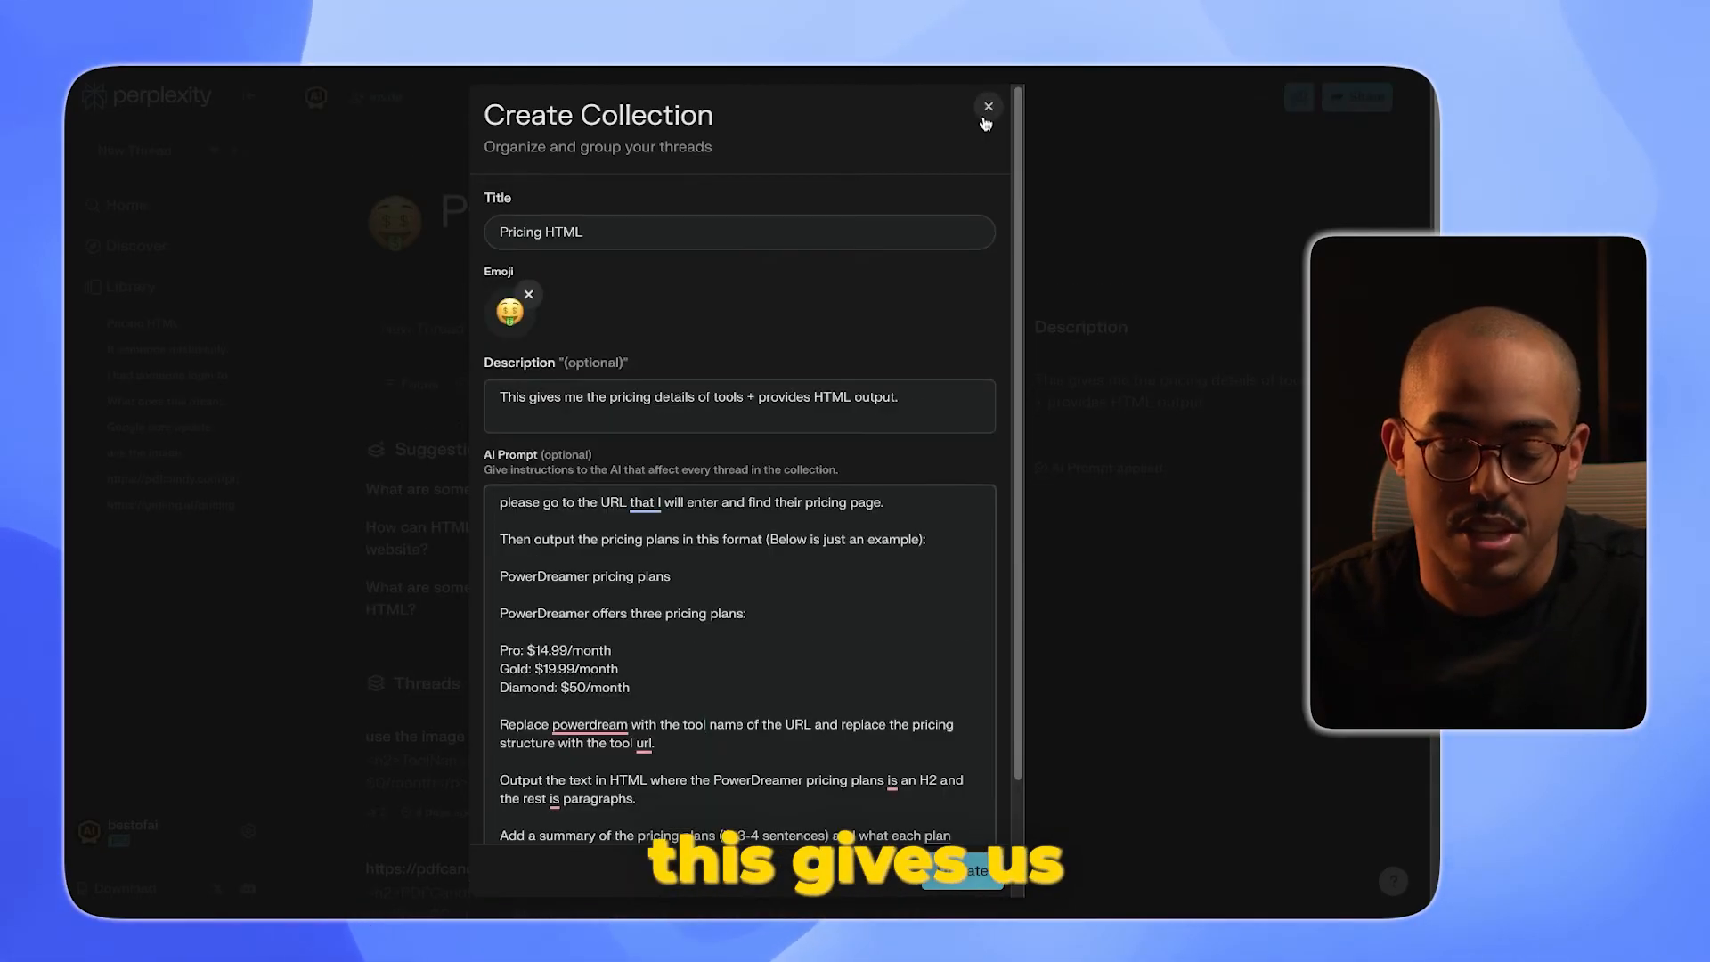
pyautogui.click(986, 109)
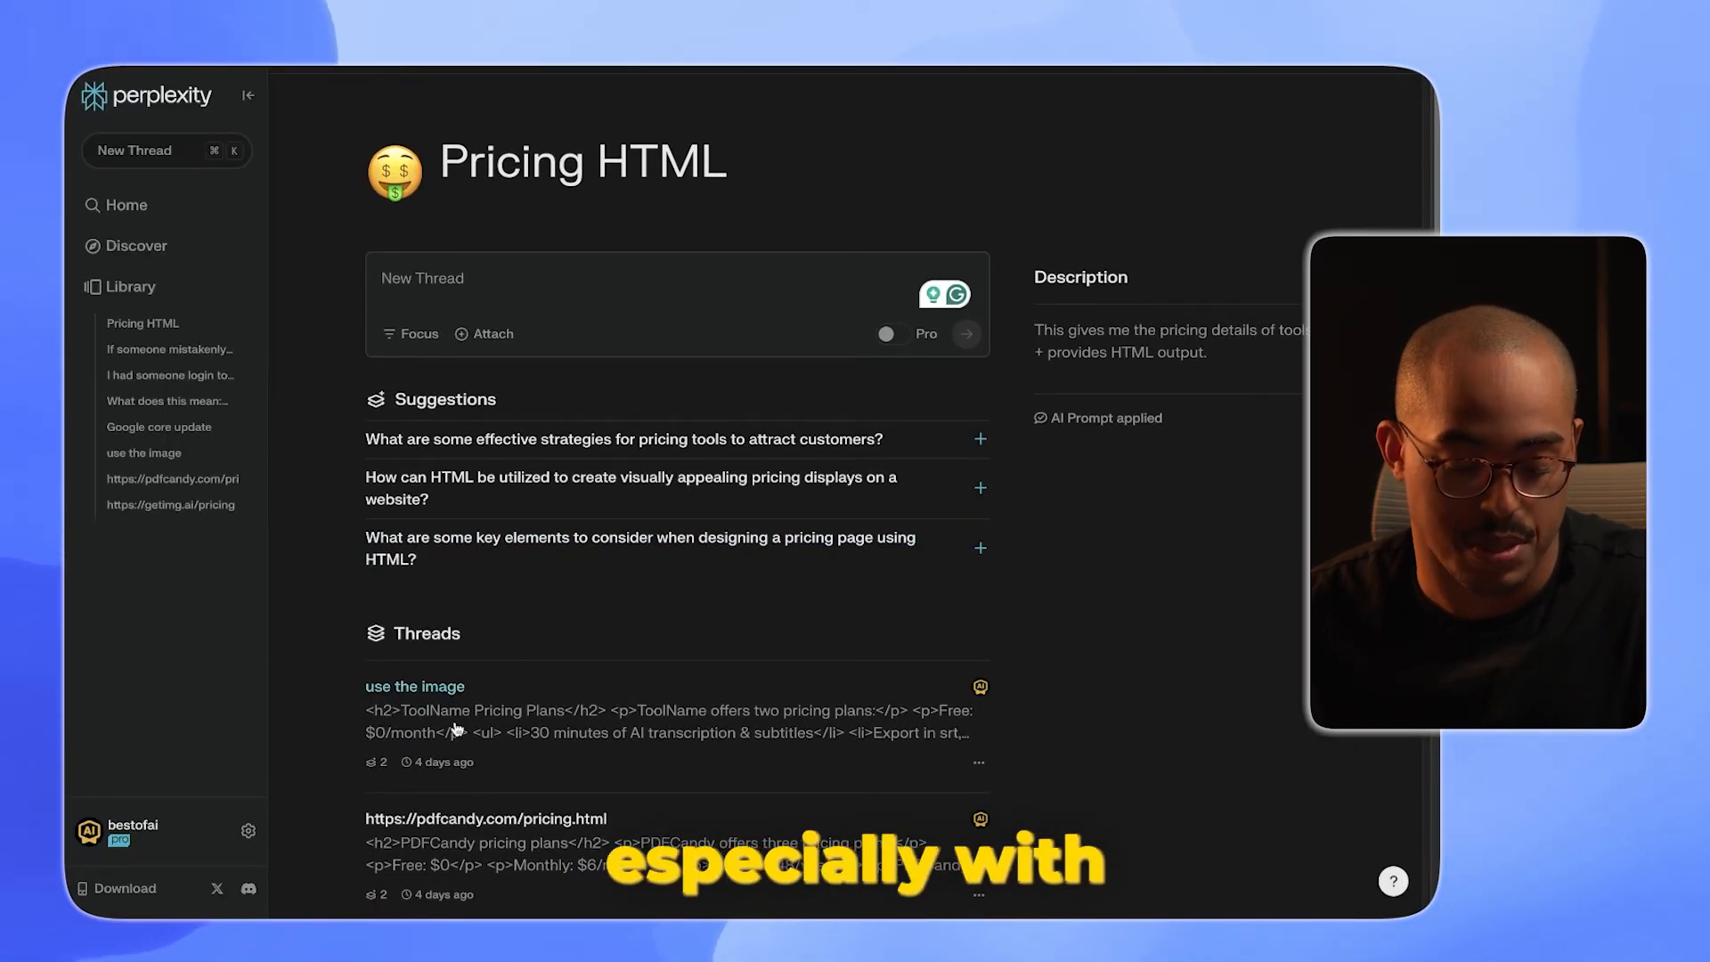
# Open the pdfcandy pricing thread and copy its Free/Monthly/Annual HTML pricing code.
pyautogui.click(484, 817)
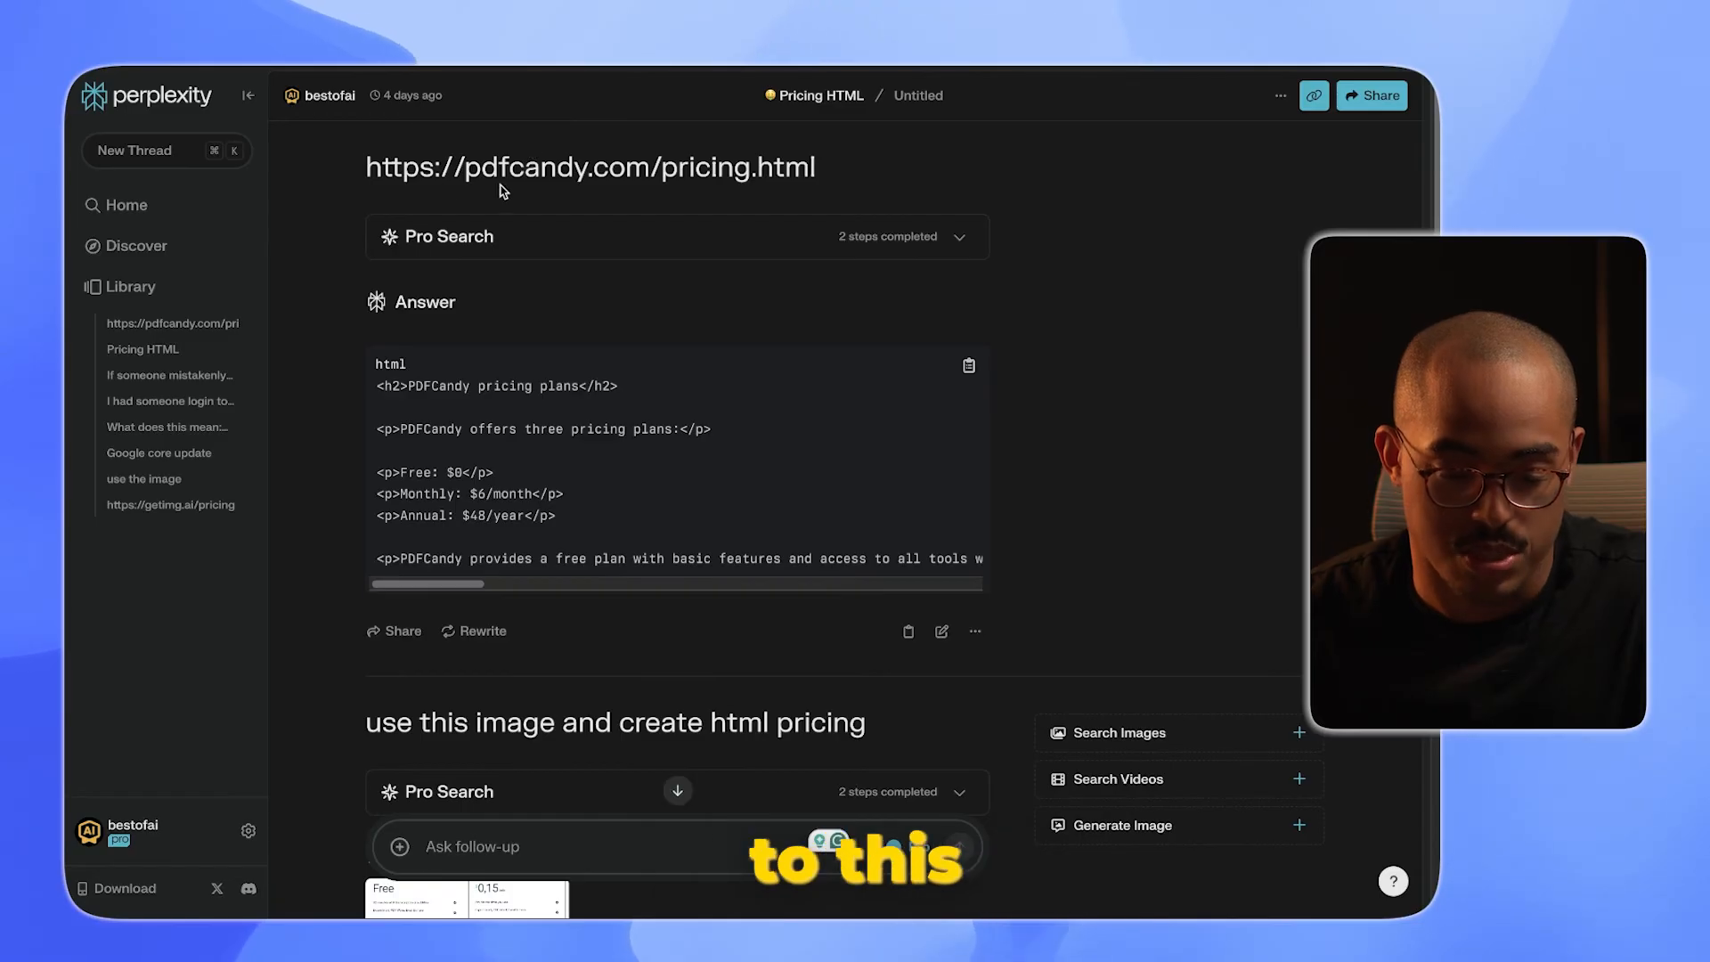
pyautogui.moveTo(523, 167); pyautogui.dragTo(812, 168)
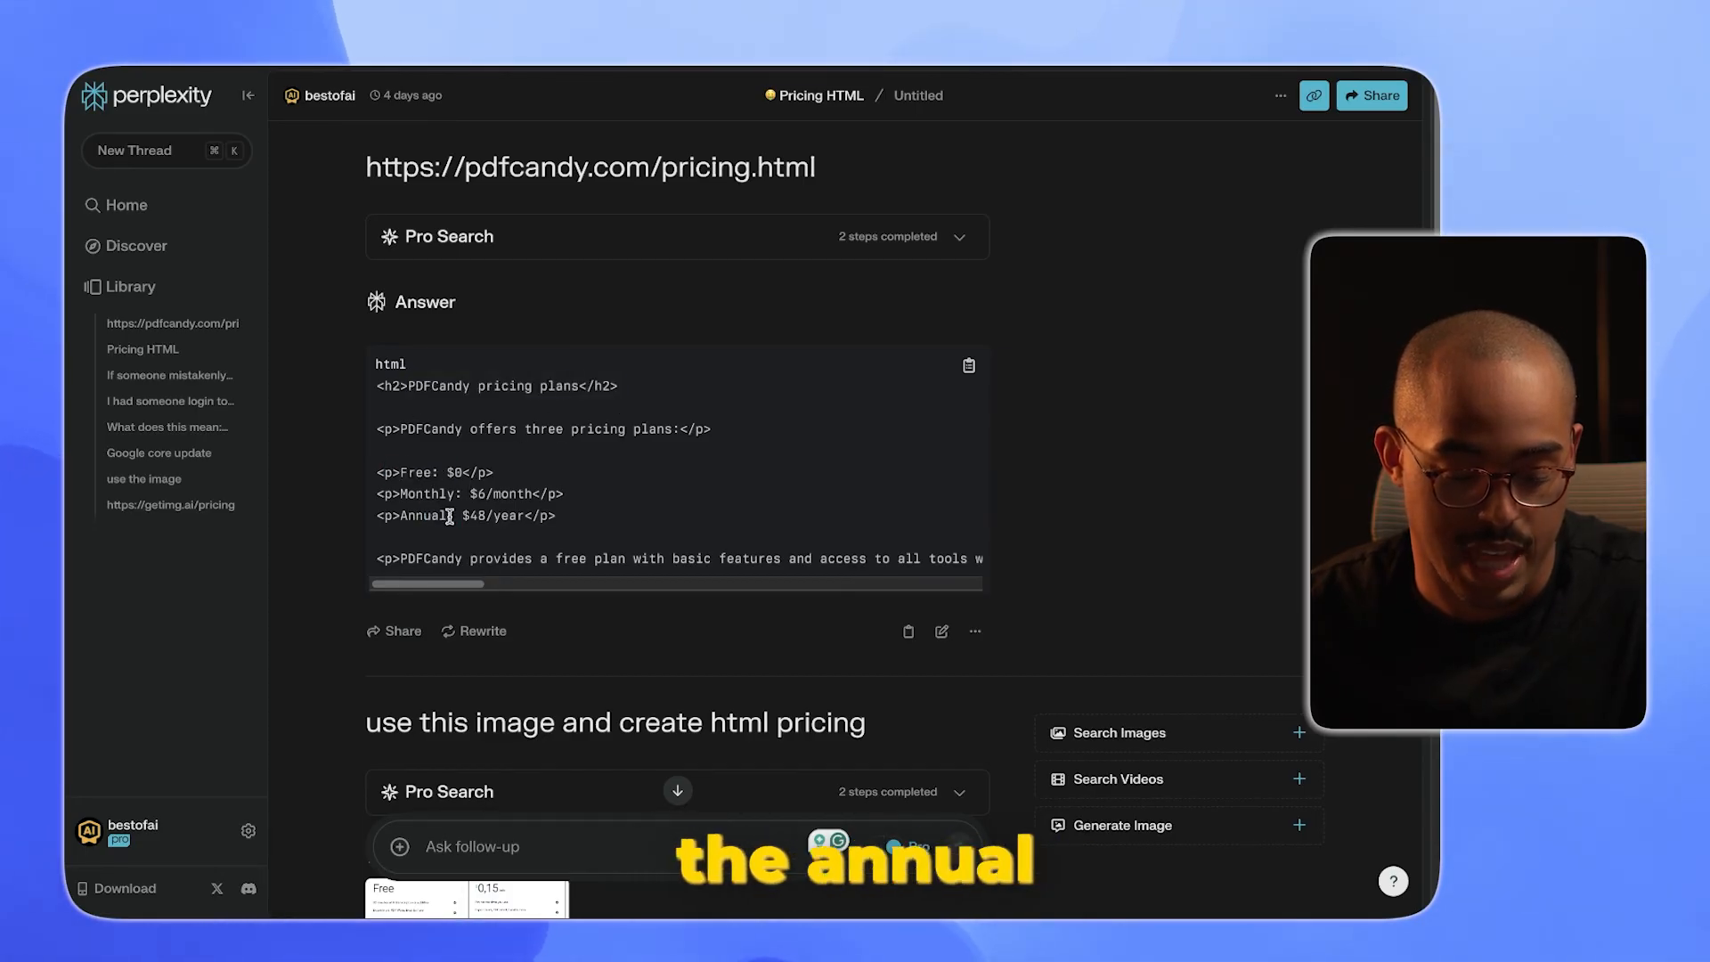
pyautogui.scroll(-3)
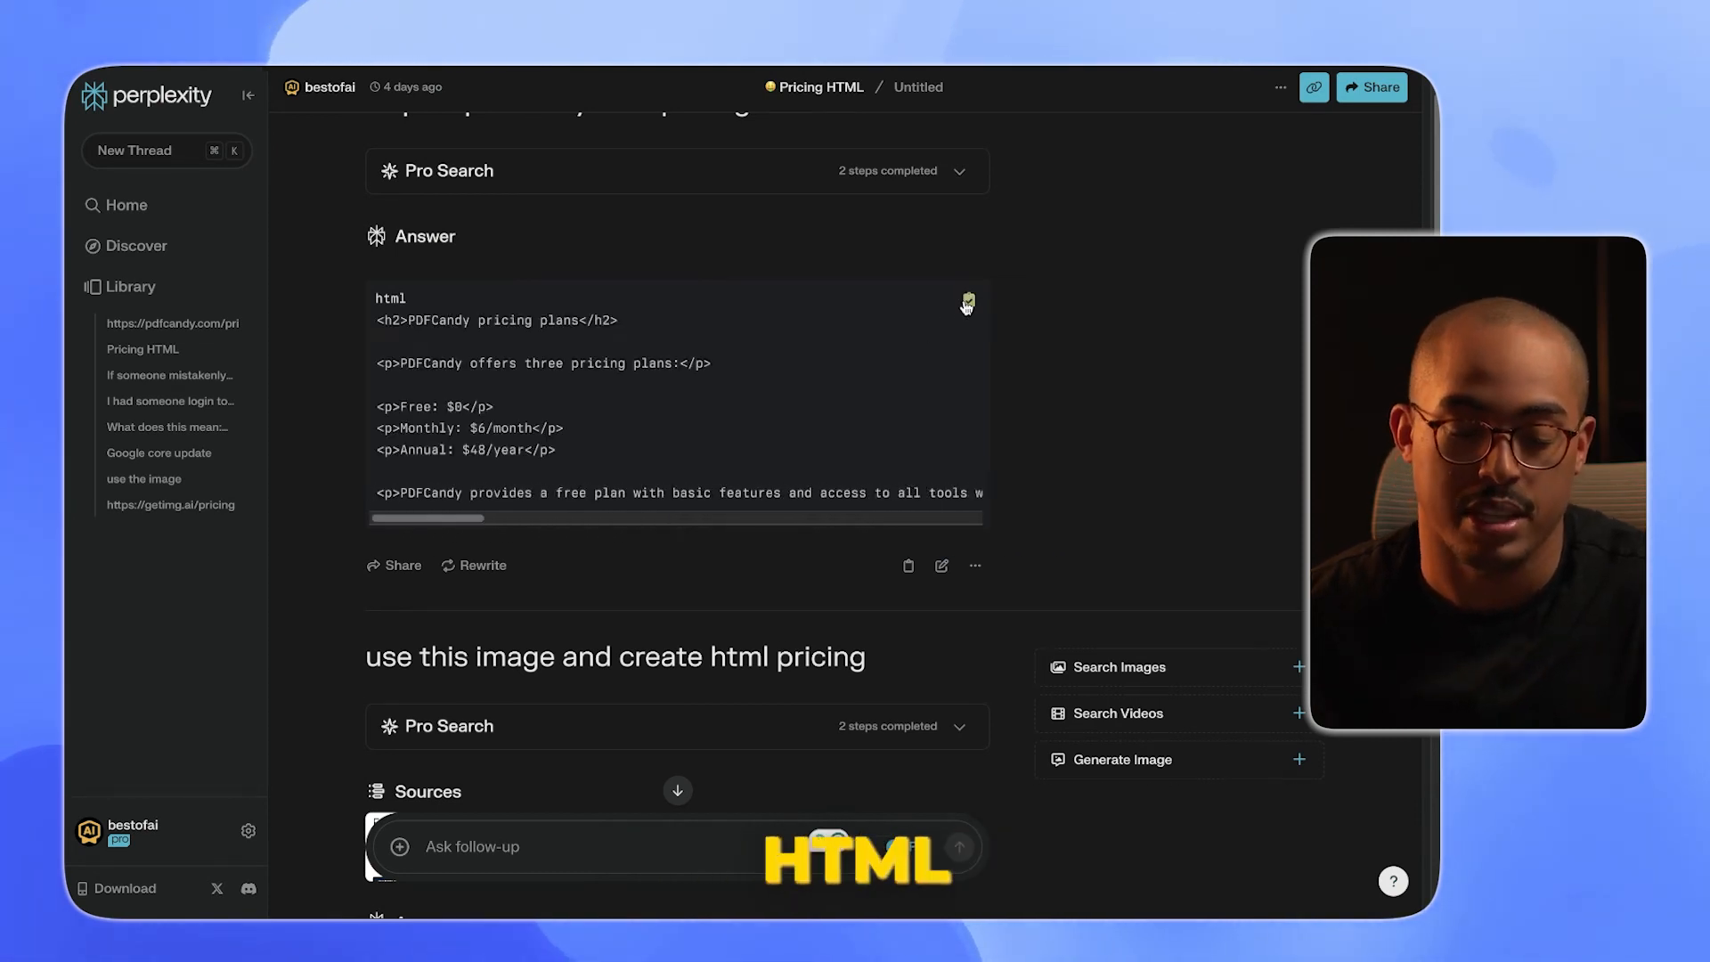
pyautogui.click(967, 299)
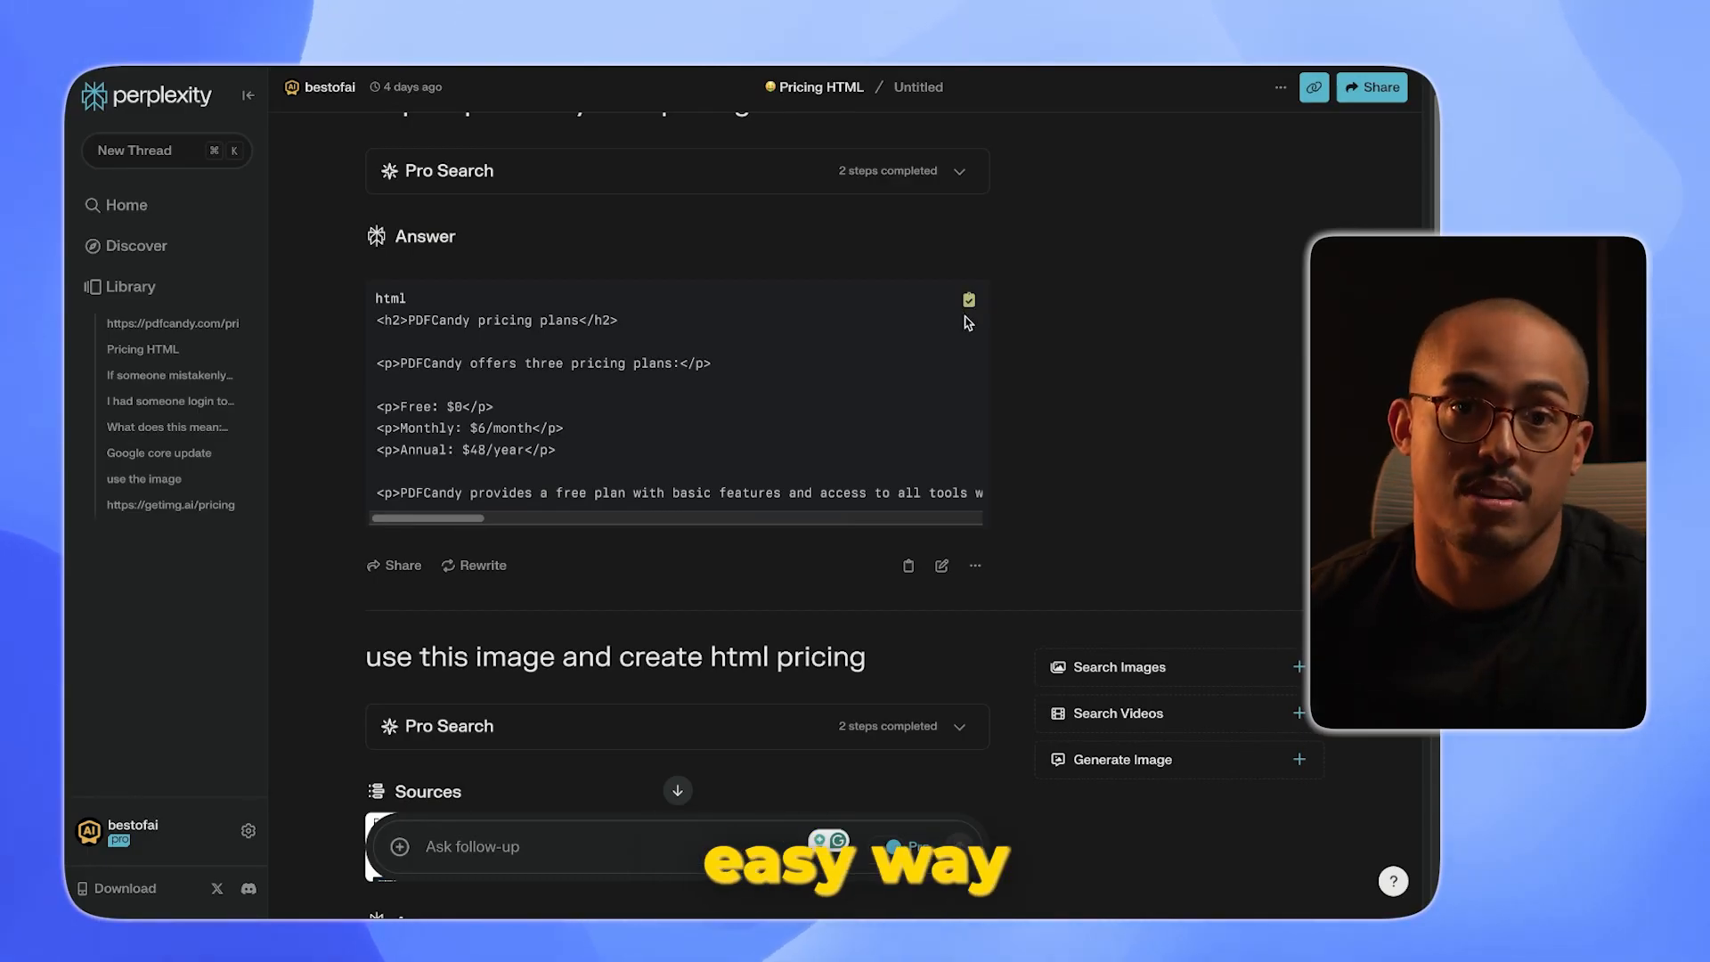
pyautogui.moveTo(883, 437)
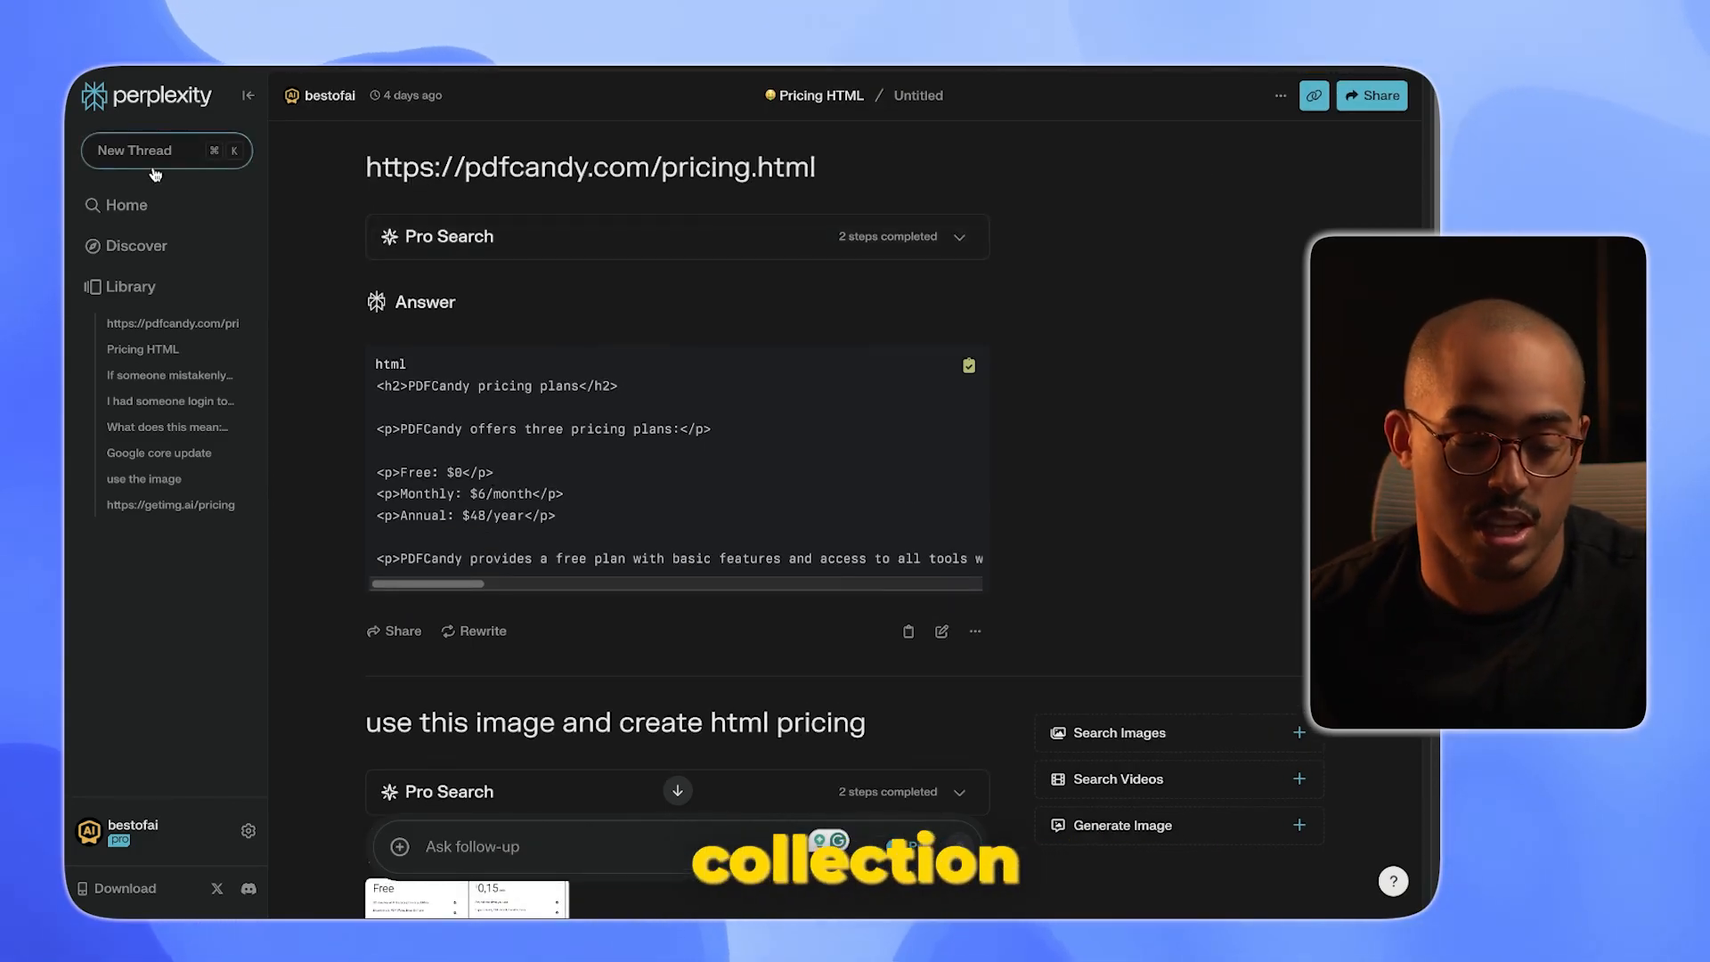
# Return to the Pricing HTML collection and start a new Pro thread with 'url'.
pyautogui.click(130, 285)
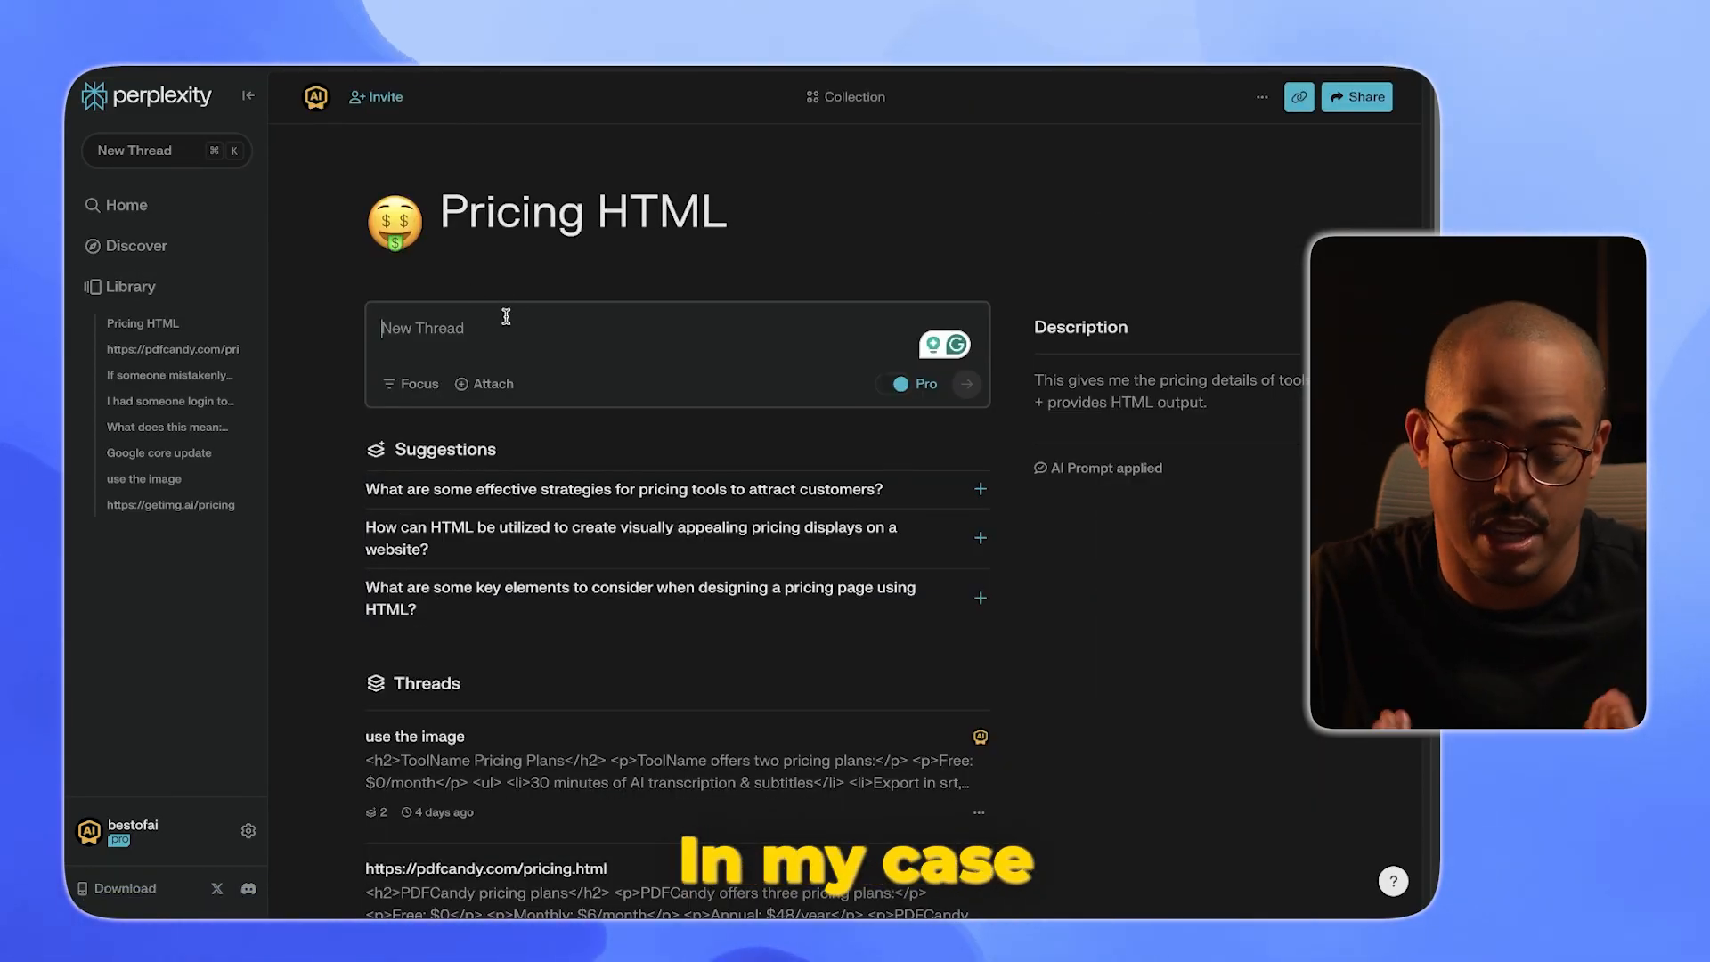
pyautogui.write('url')
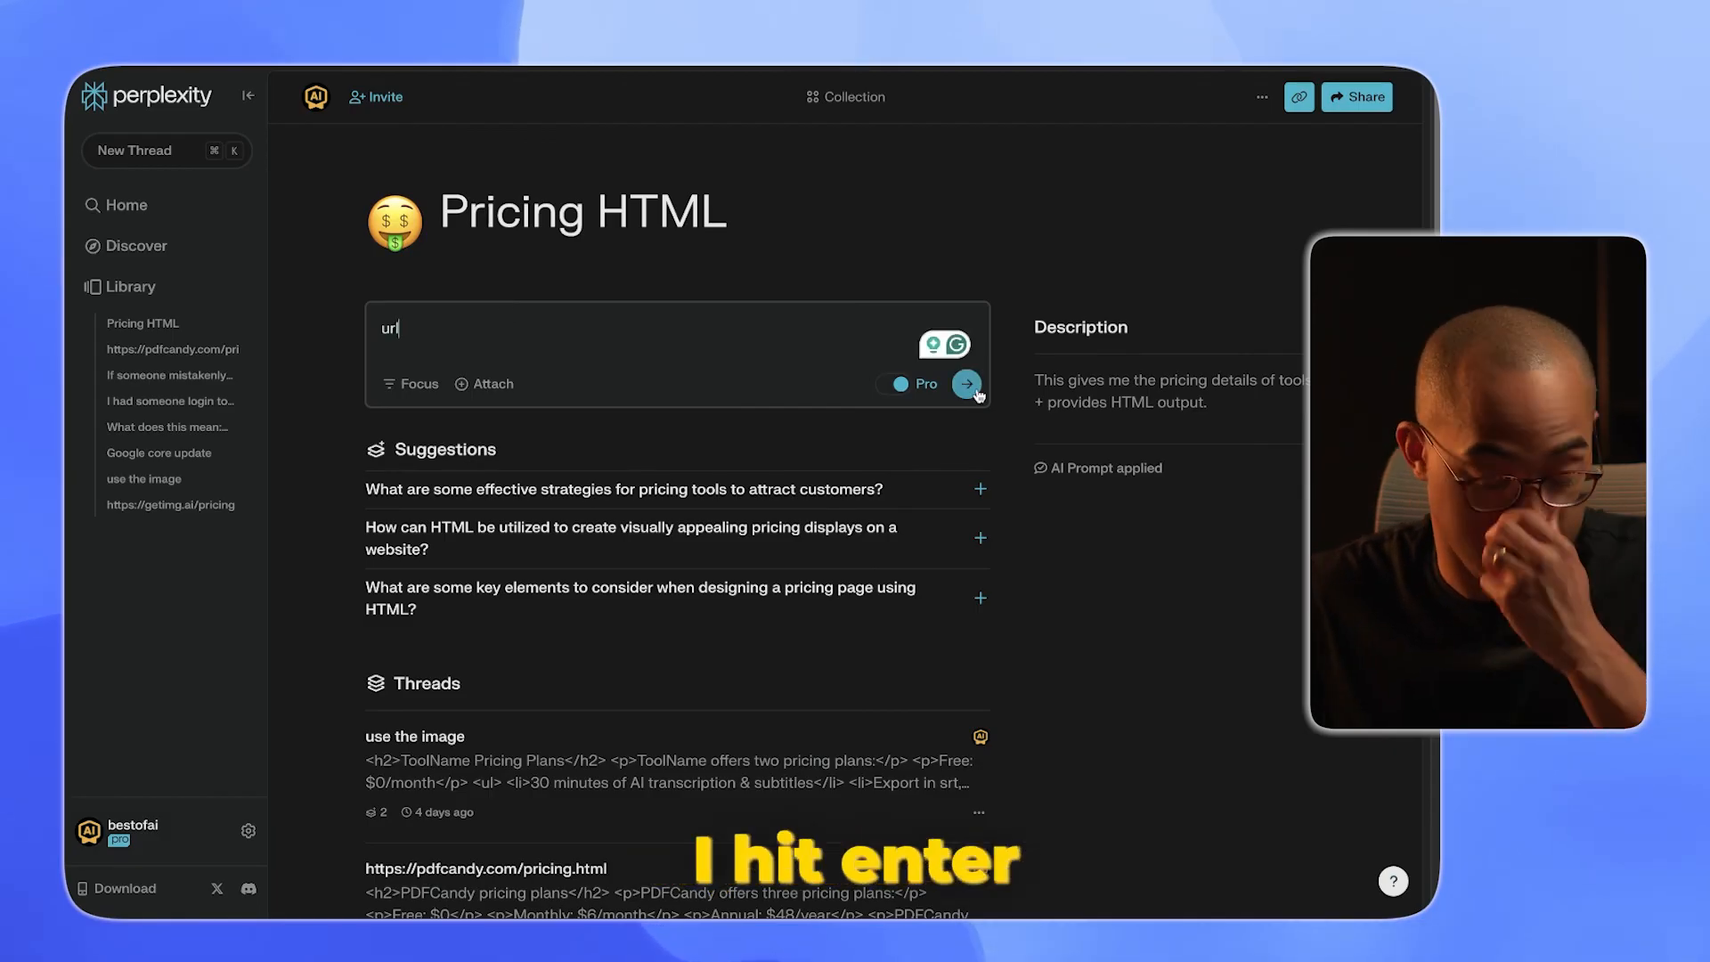